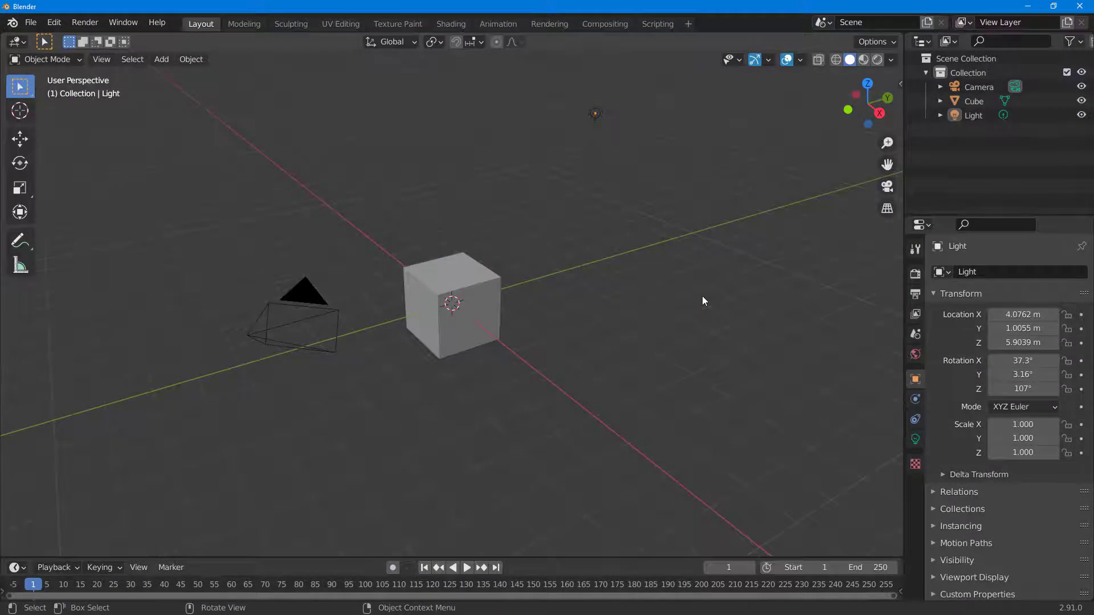
{"action": "mouse_move", "coordinate": [637, 314]}
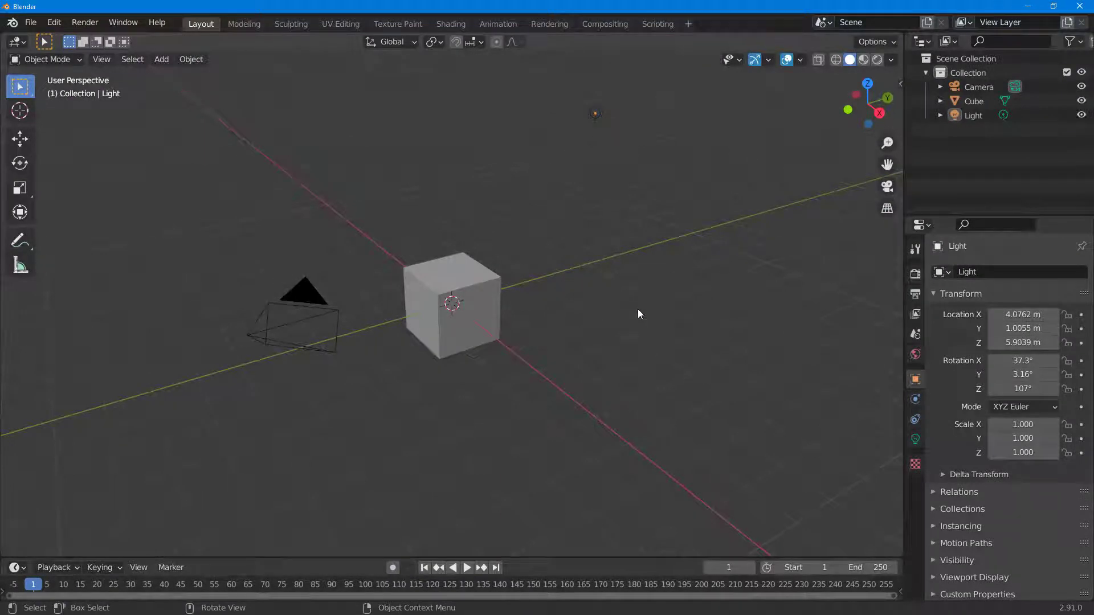
{"action": "mouse_move", "coordinate": [570, 281]}
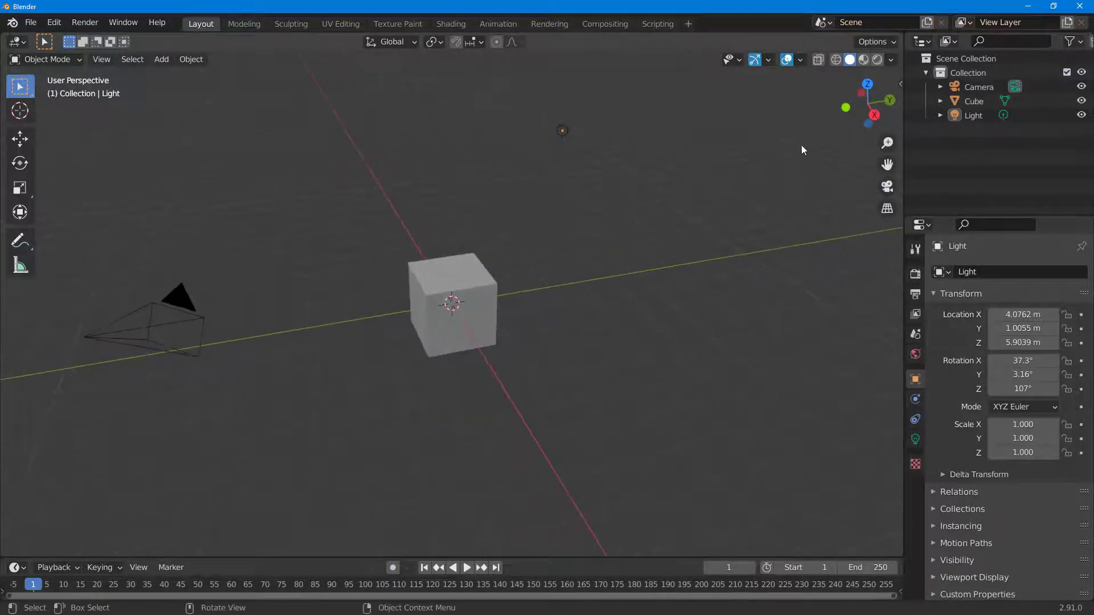
{"action": "mouse_move", "coordinate": [874, 114]}
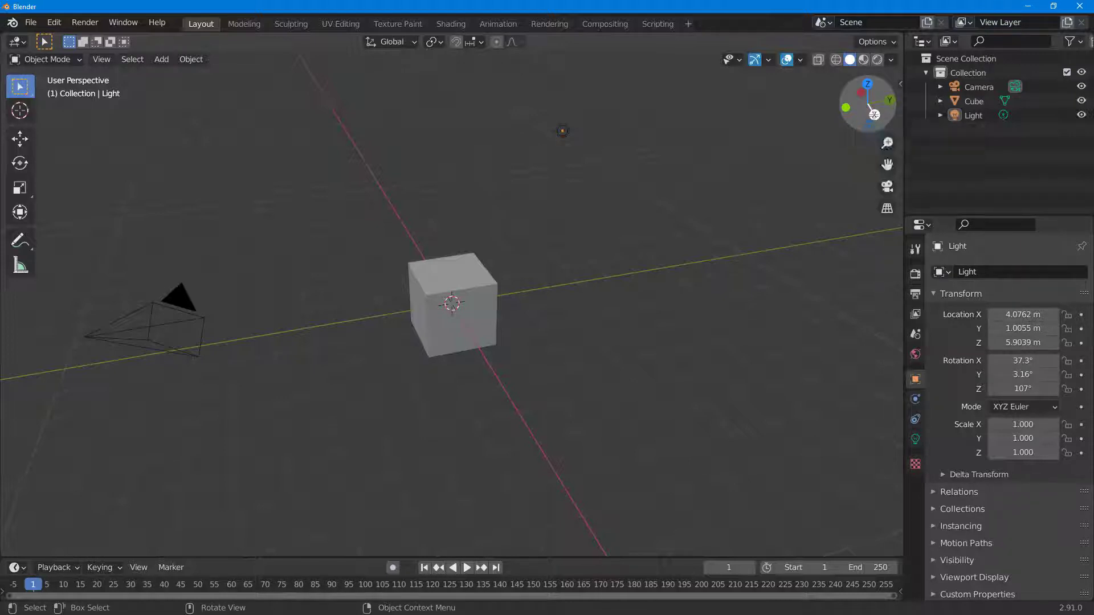
Jump to the Right Orthographic view of the cube via the navigation gizmo, twice.
{"action": "left_click", "coordinate": [889, 91]}
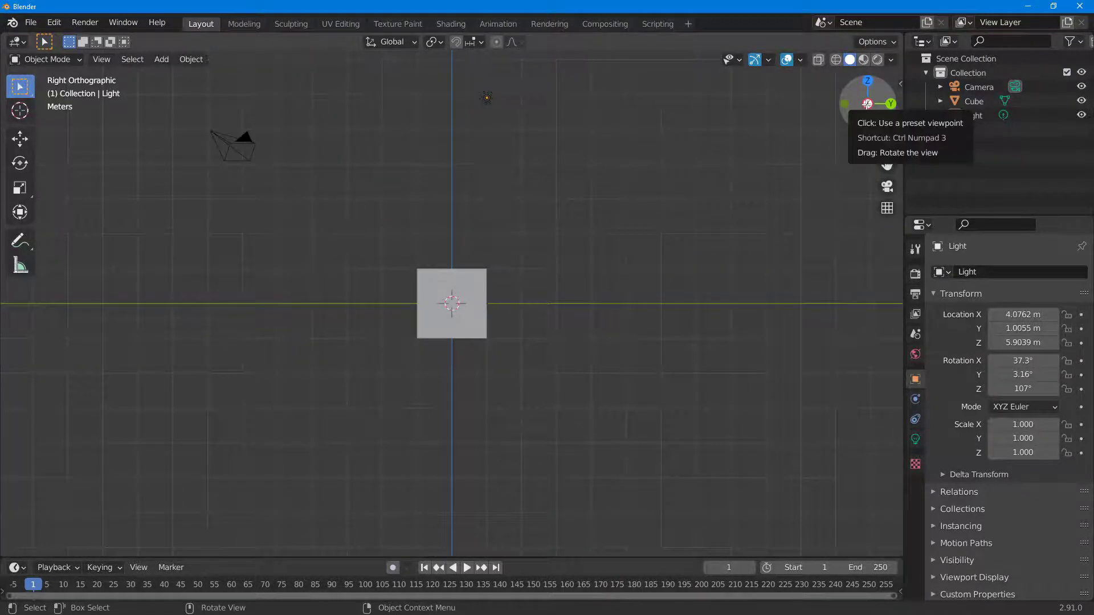
{"action": "mouse_move", "coordinate": [842, 143]}
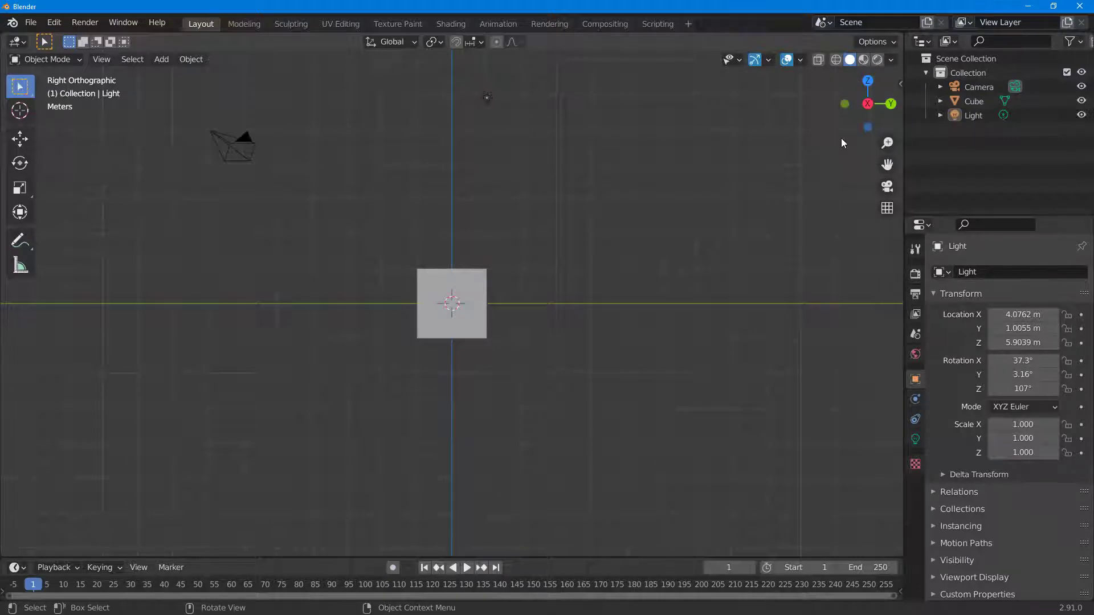
{"action": "mouse_move", "coordinate": [868, 81]}
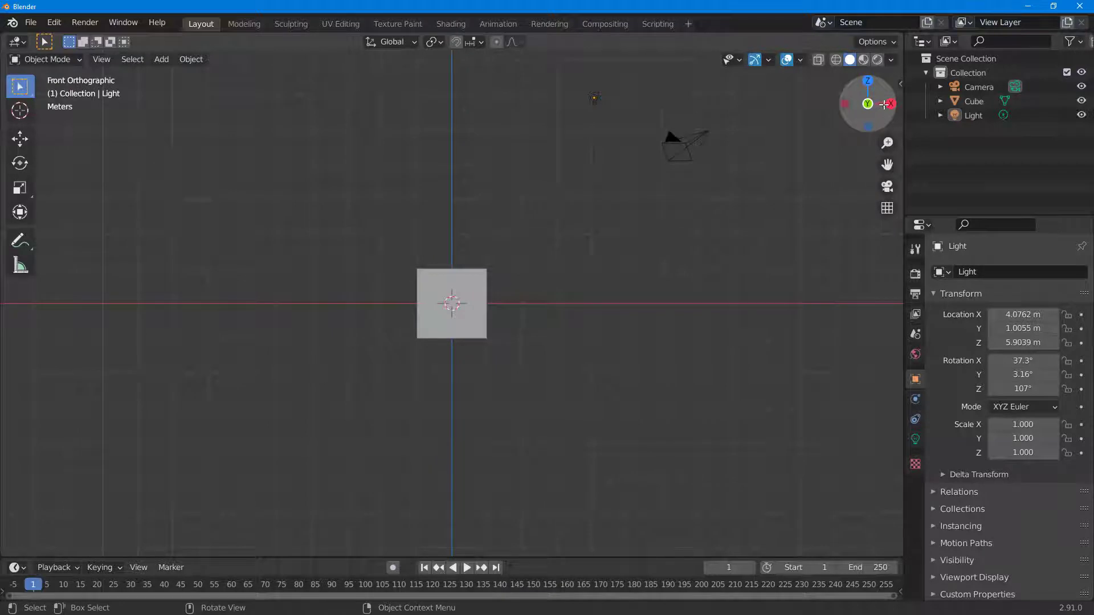
{"action": "left_click", "coordinate": [867, 103]}
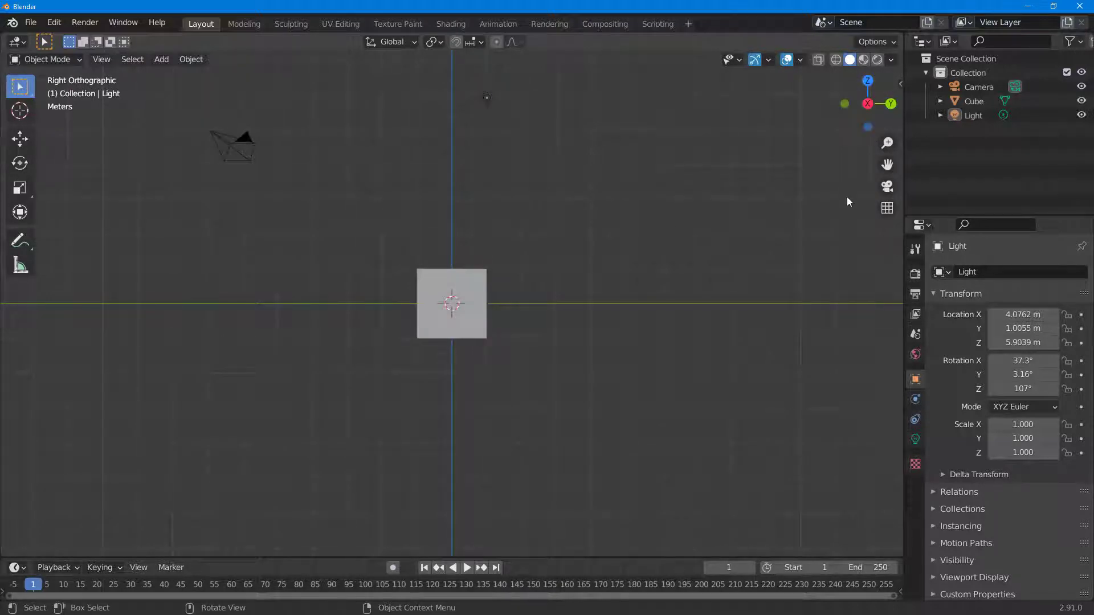
{"action": "mouse_move", "coordinate": [863, 119]}
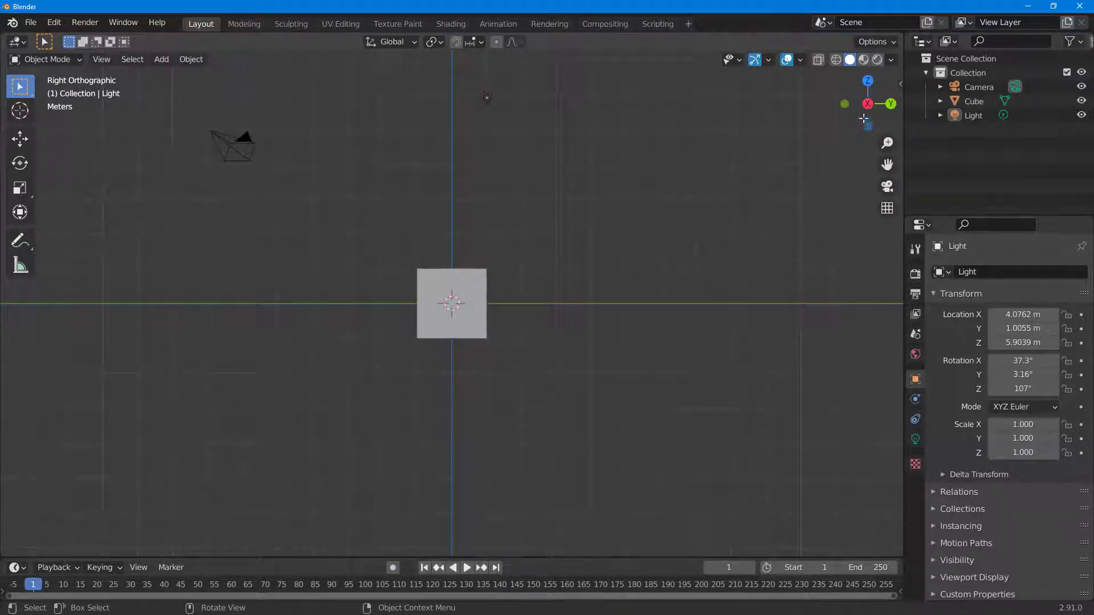
{"action": "mouse_move", "coordinate": [868, 103]}
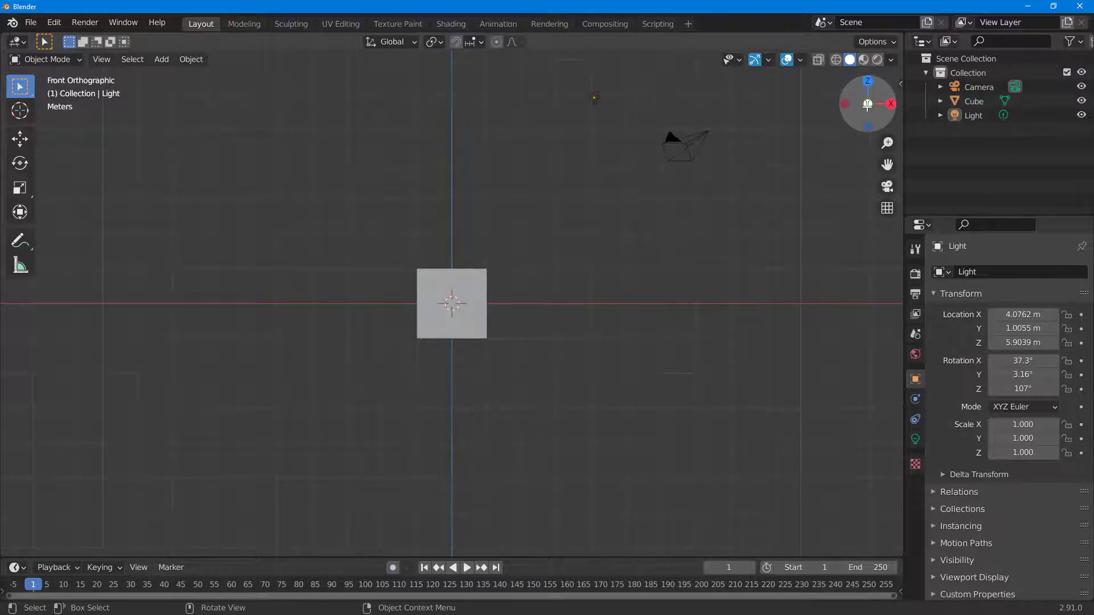
Switch to the Front Orthographic view of the cube via the gizmo's axis circle.
{"action": "left_click", "coordinate": [891, 104]}
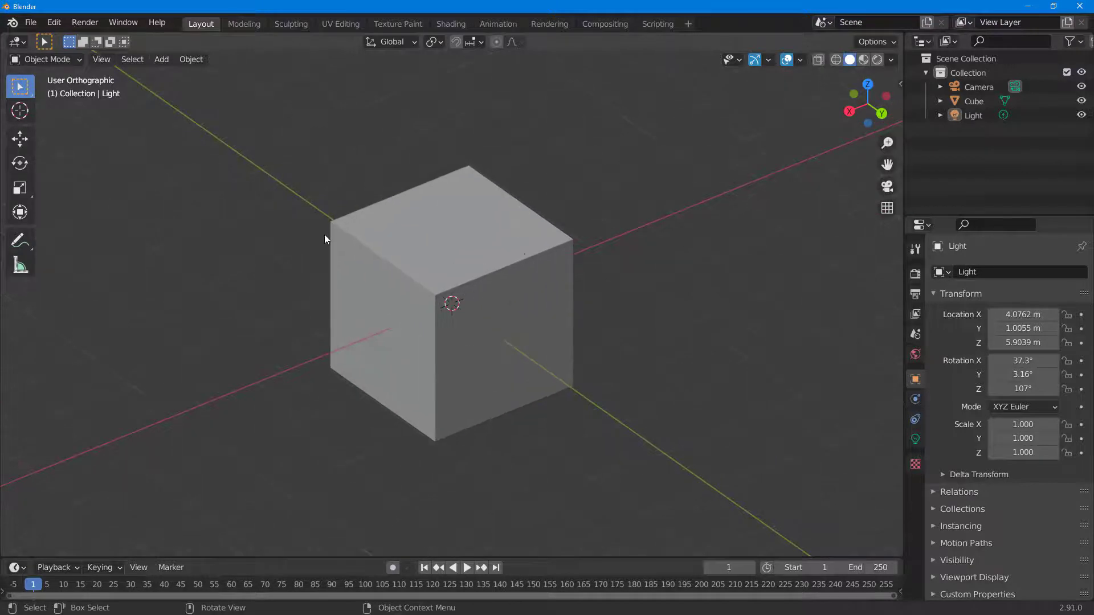
{"action": "mouse_move", "coordinate": [495, 196]}
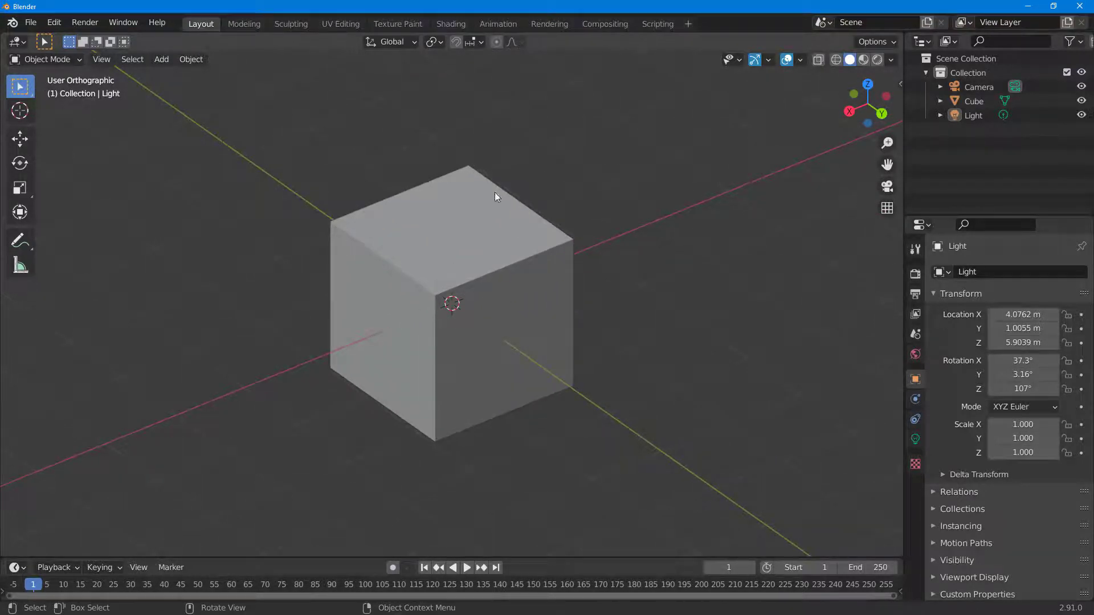
{"action": "mouse_move", "coordinate": [787, 273]}
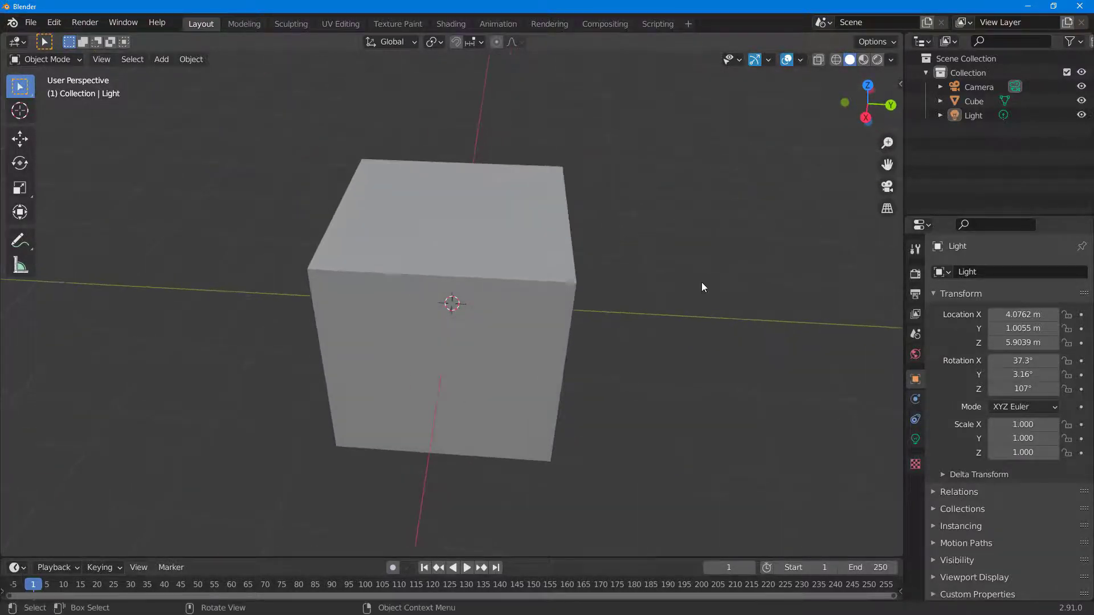
Zoom out from the cube in perspective projection with the scroll wheel.
{"action": "scroll", "scroll_direction": "down", "scroll_amount": 3}
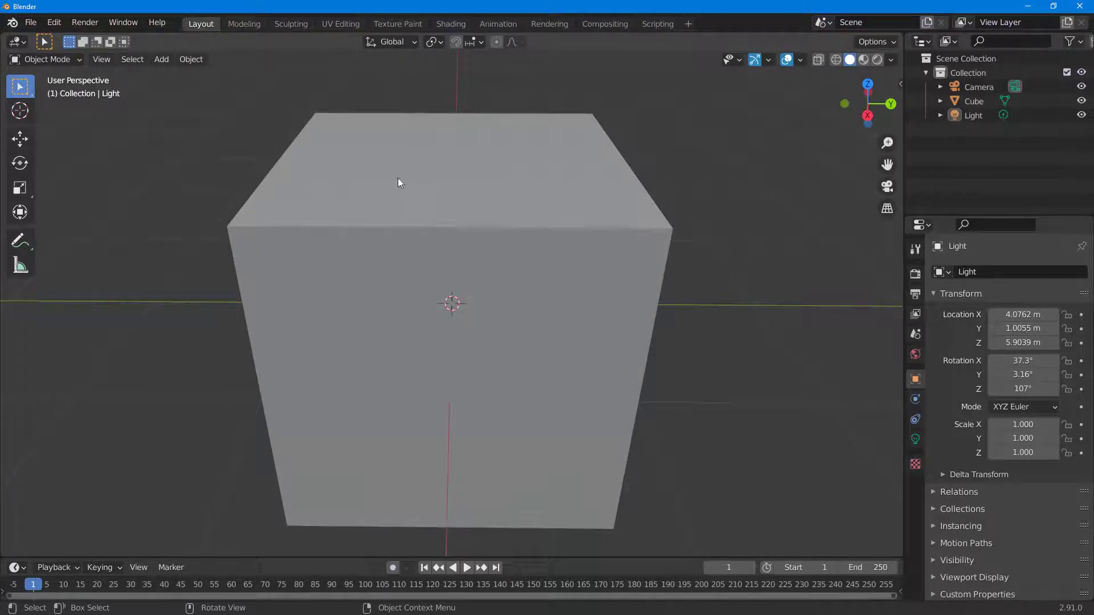
{"action": "mouse_move", "coordinate": [675, 245]}
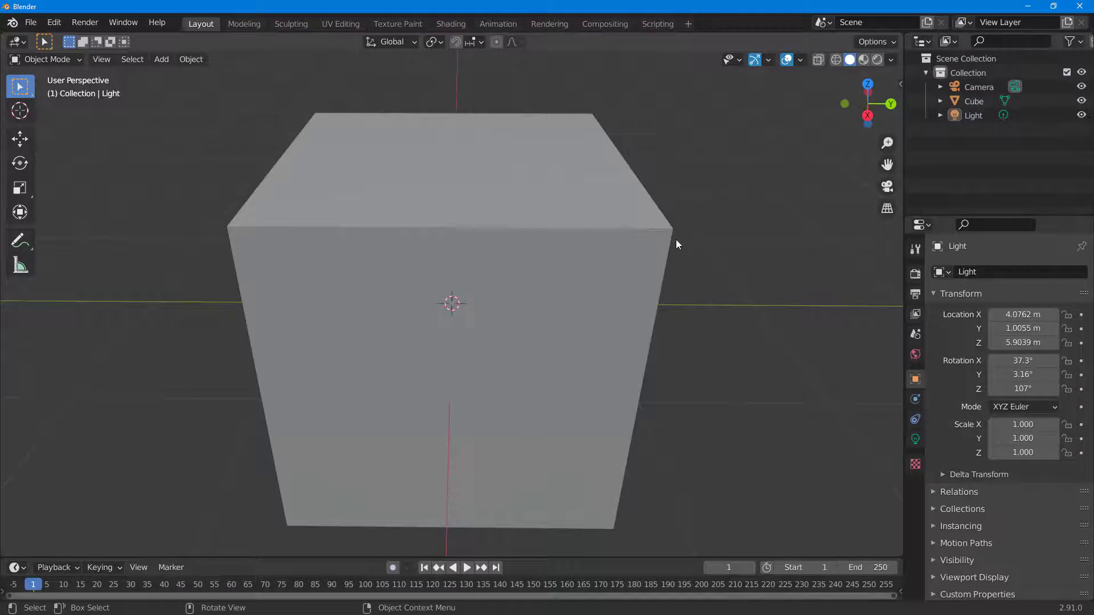
{"action": "mouse_move", "coordinate": [690, 452]}
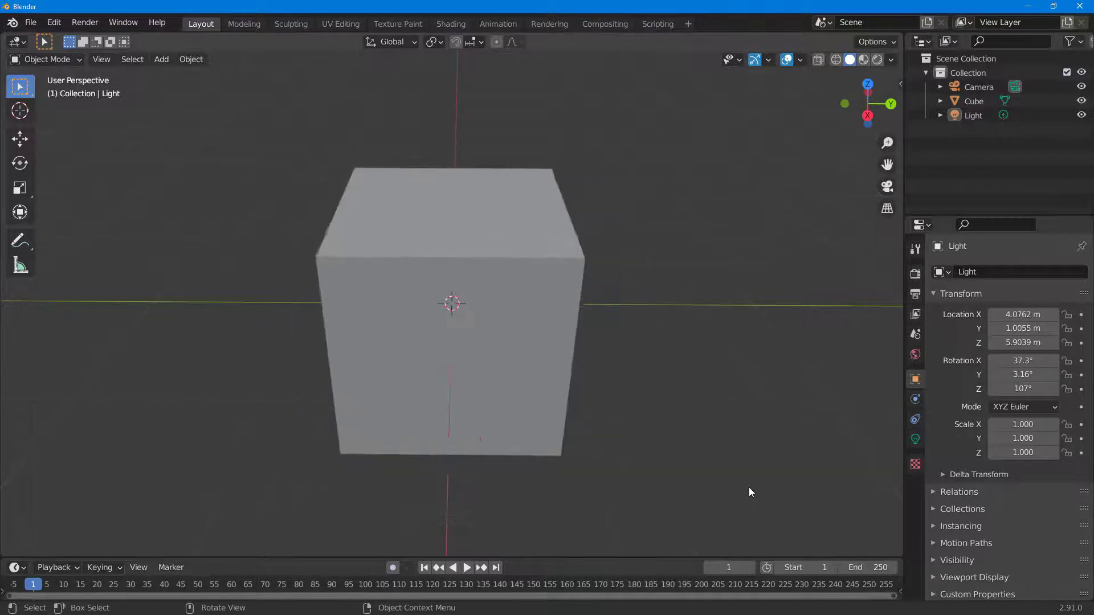
{"action": "mouse_move", "coordinate": [552, 87]}
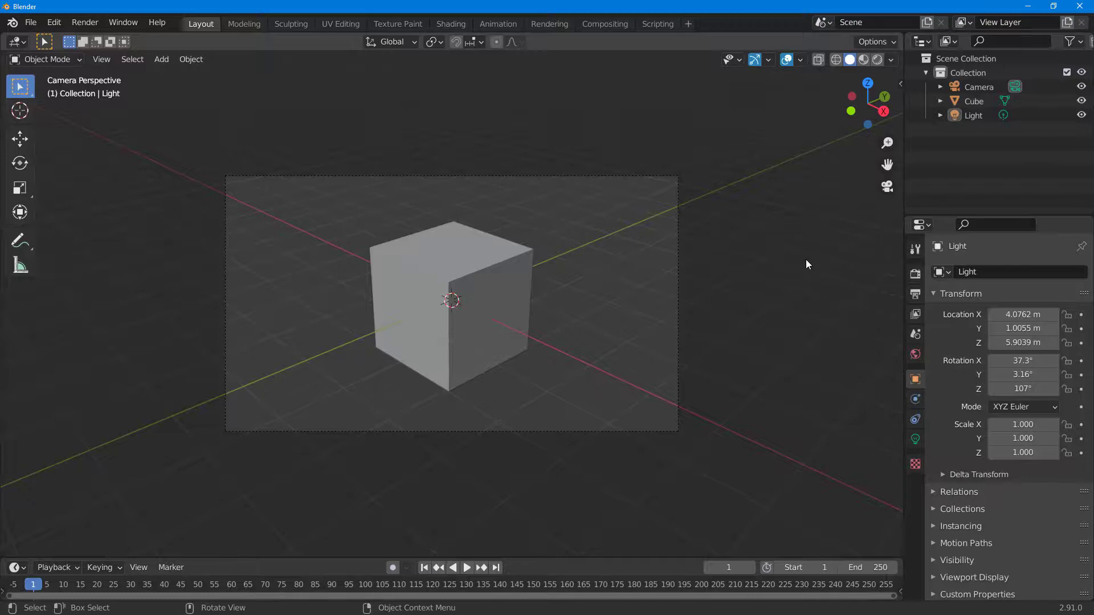
{"action": "mouse_move", "coordinate": [394, 230]}
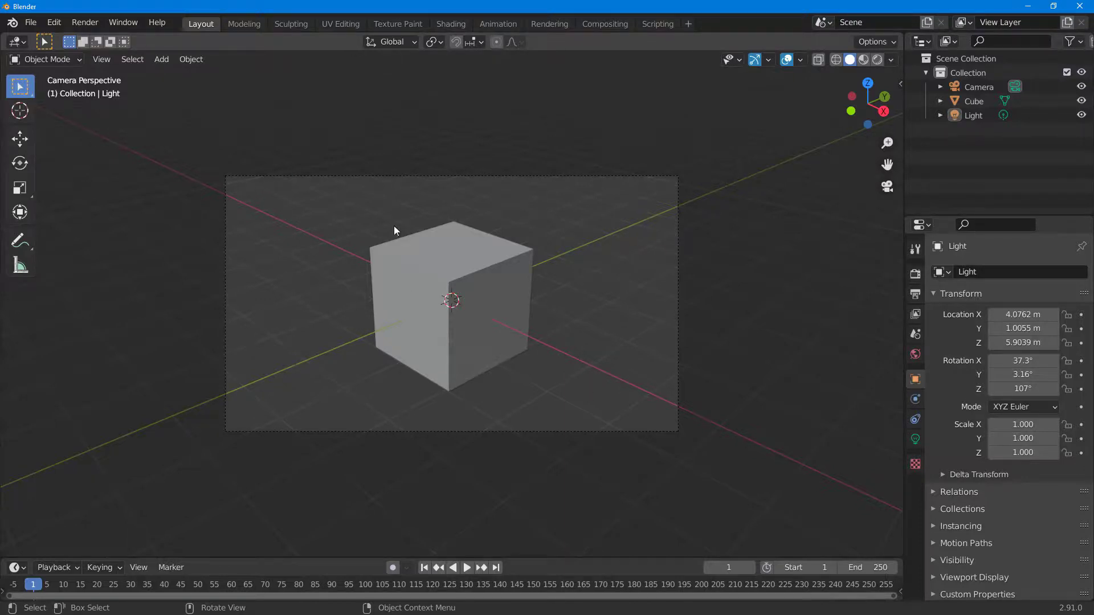